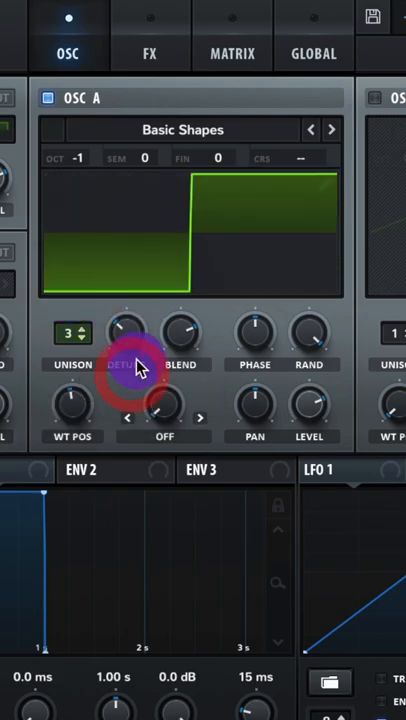
# - Give oscillator A a square wave with 3 detuned unison voices, and enable the MG Low 24 filter
pyautogui.click(182, 129)
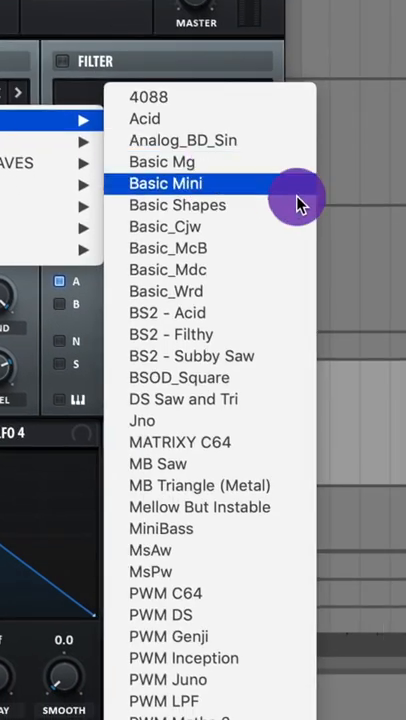
pyautogui.click(177, 205)
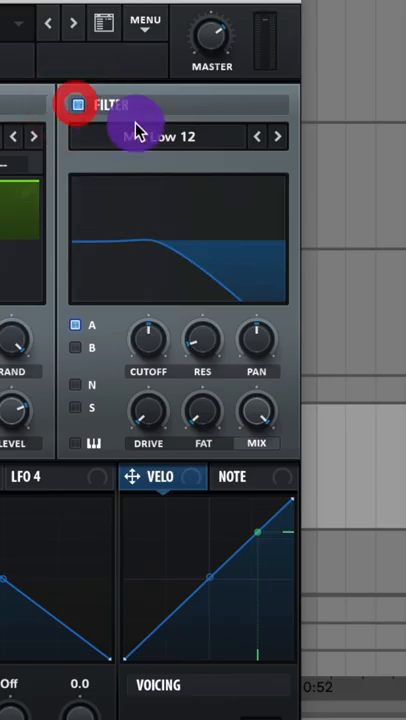
pyautogui.click(278, 136)
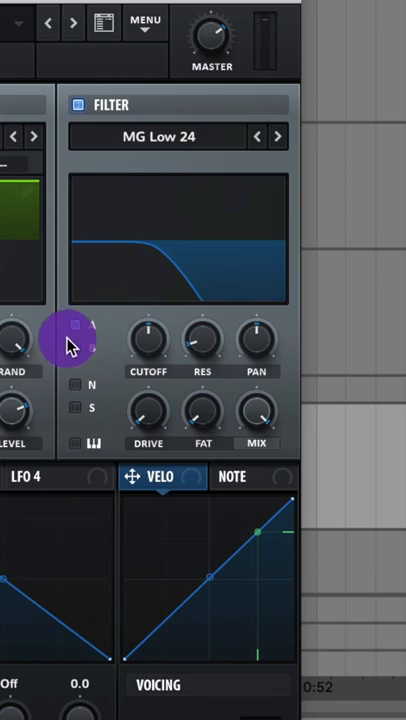